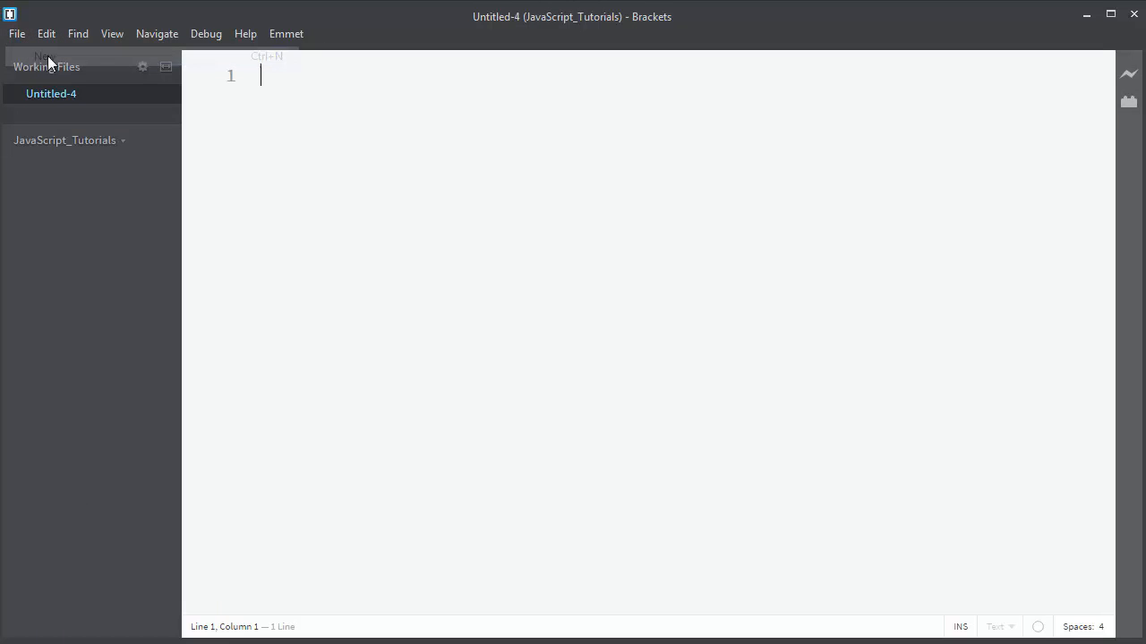
# Save Untitled-4 as index.html via Save As from the Working Files context menu
pyautogui.rightClick(51, 93)
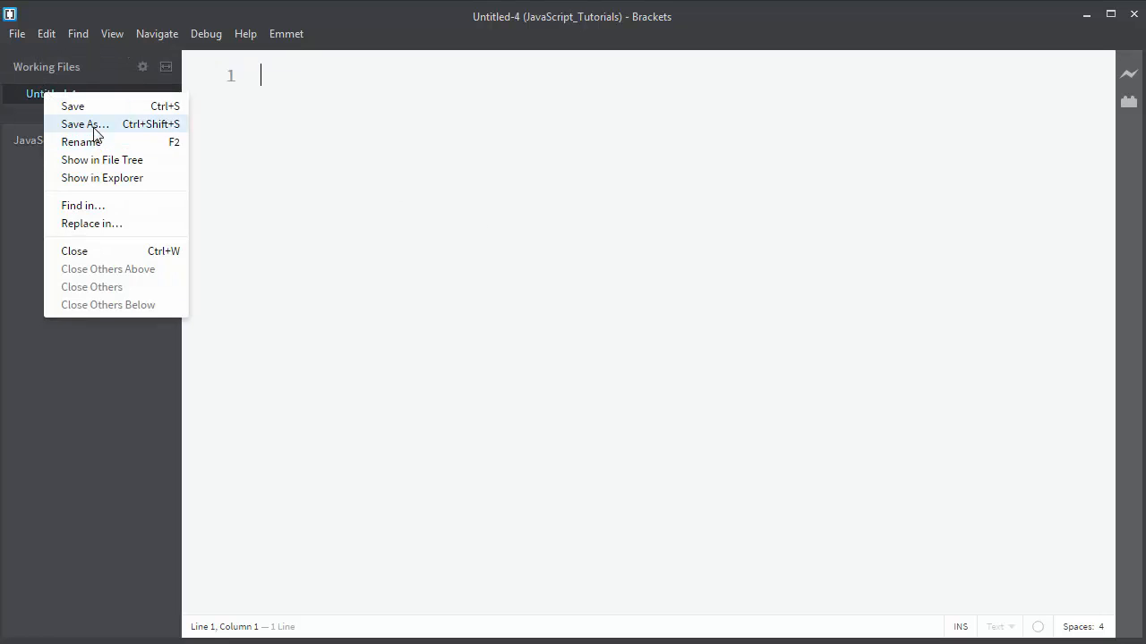
pyautogui.click(85, 124)
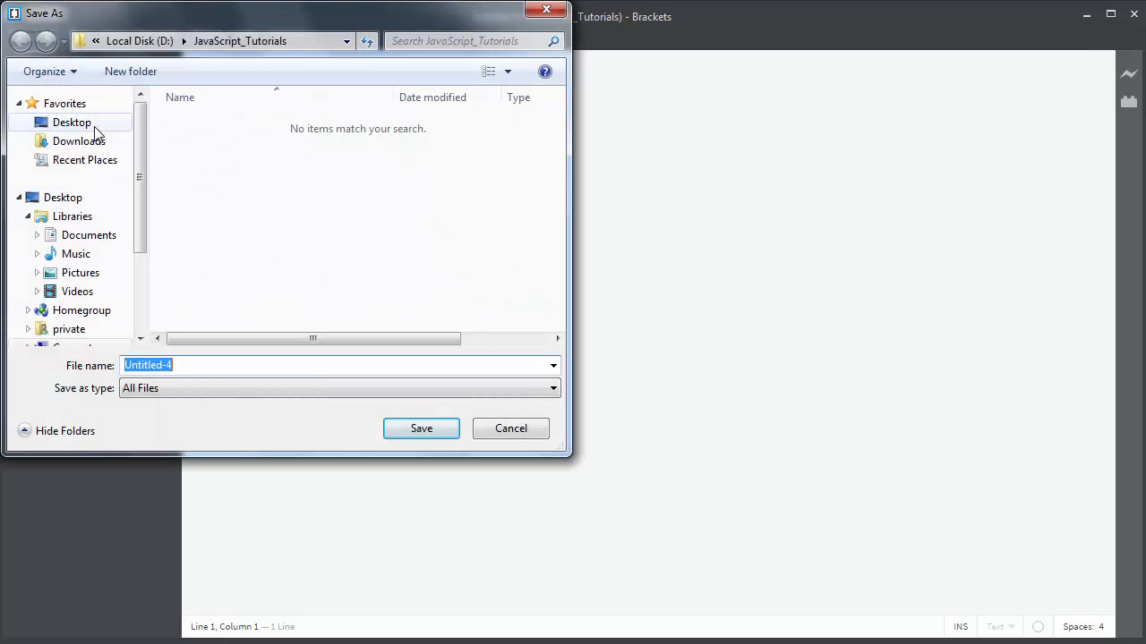
pyautogui.click(420, 428)
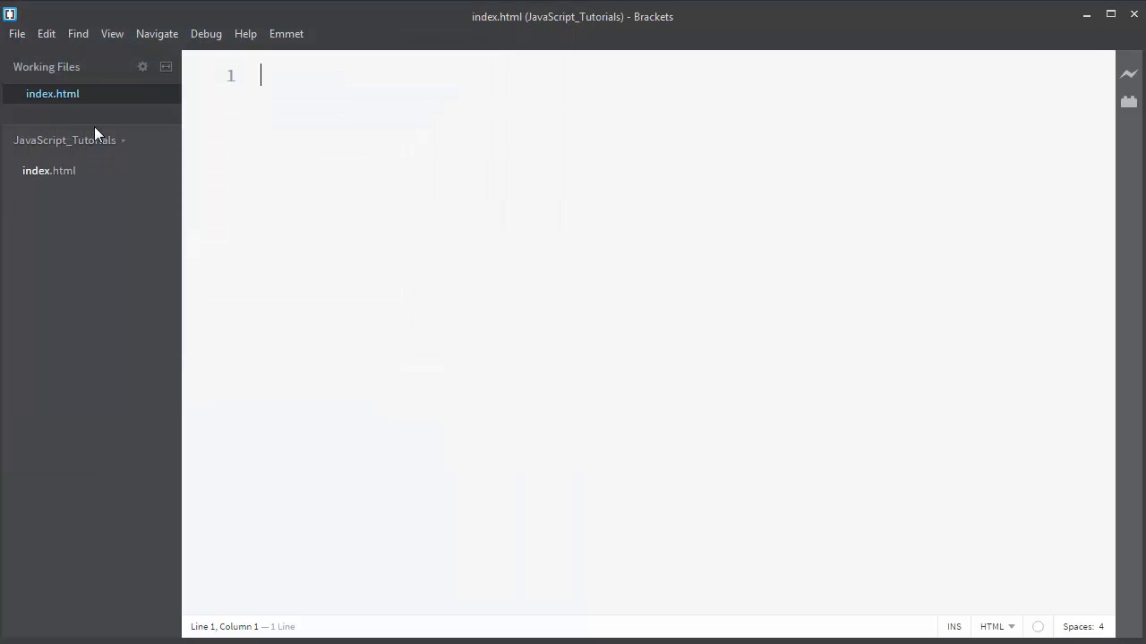
# Expand the Emmet ! boilerplate and add a <script> block inside the body
pyautogui.write('!DOCTYPE html>')
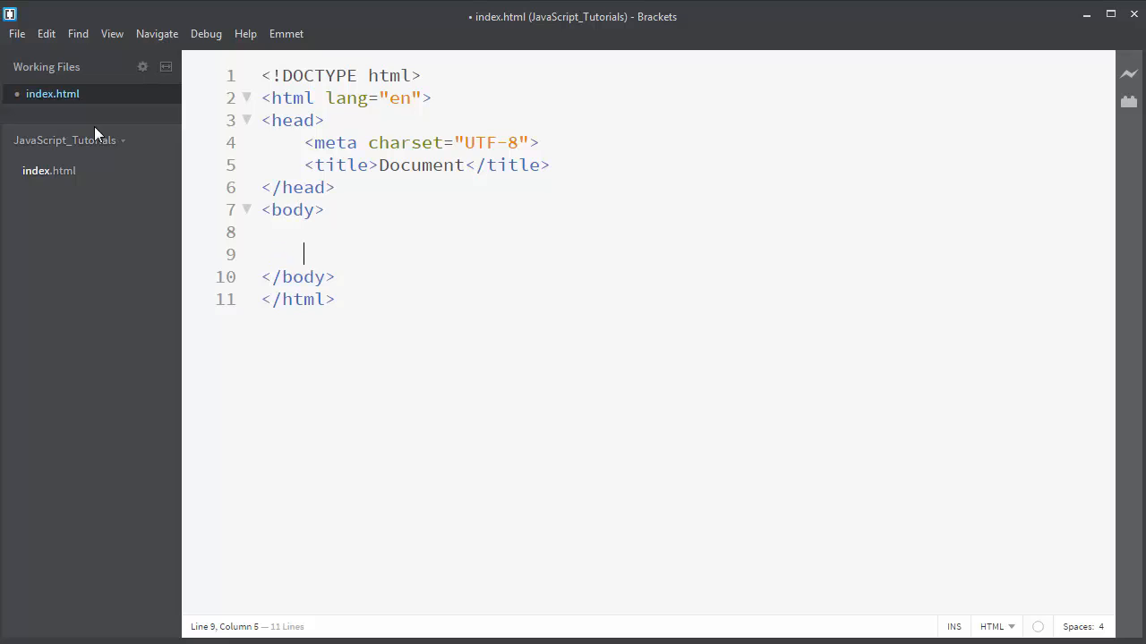
pyautogui.write('<script>')
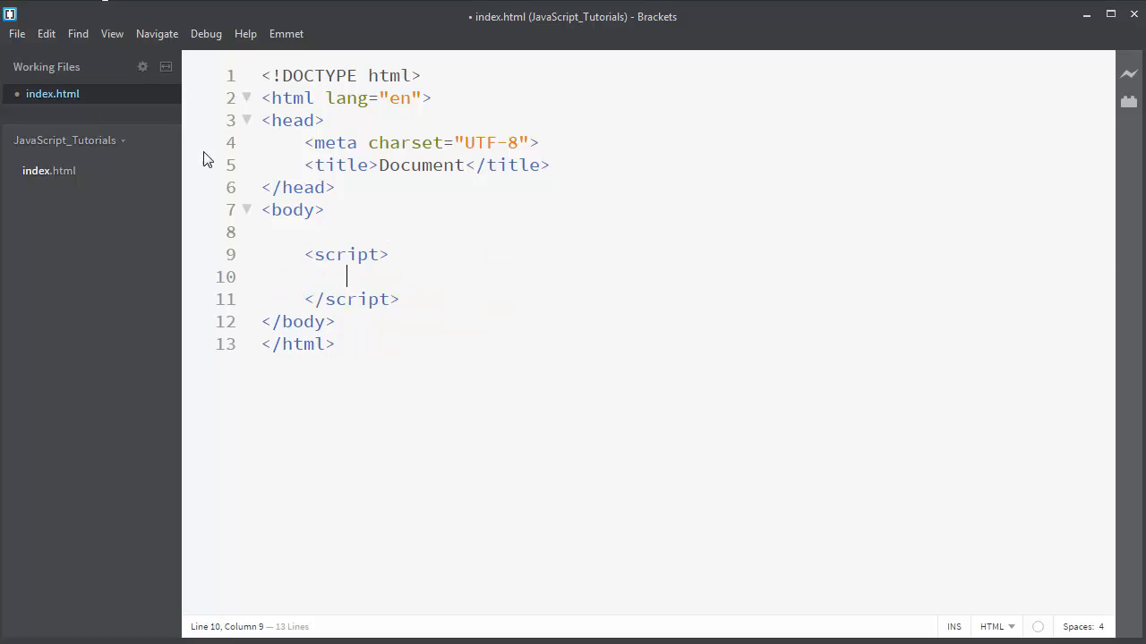
pyautogui.moveTo(355, 275)
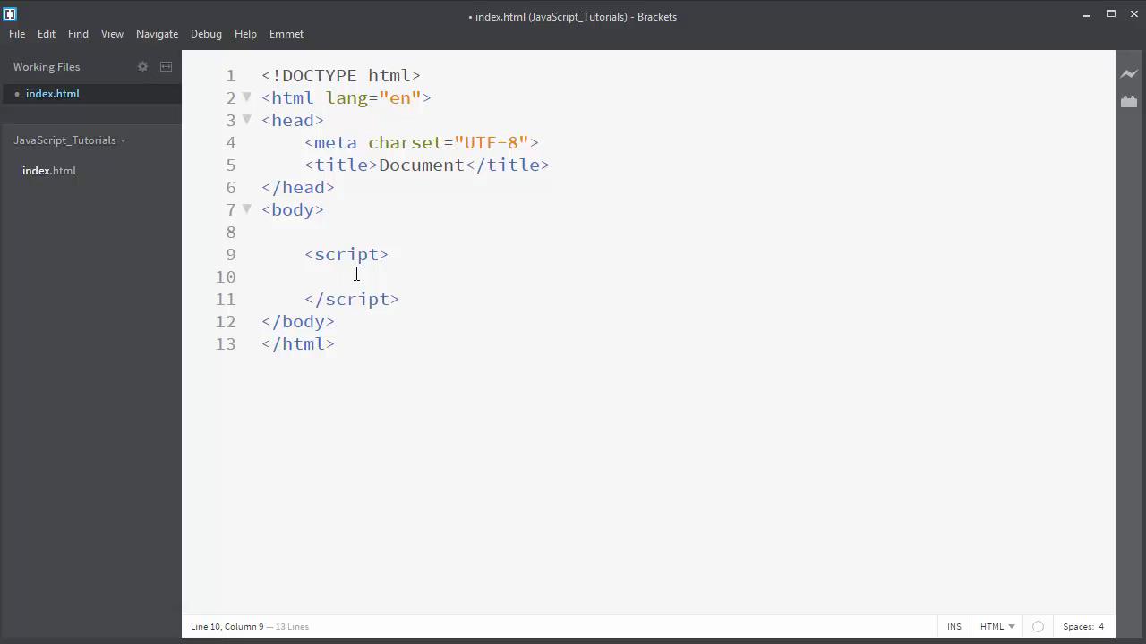
# Write alert("Hello, World!"); inside the script tags
pyautogui.write('alert(')
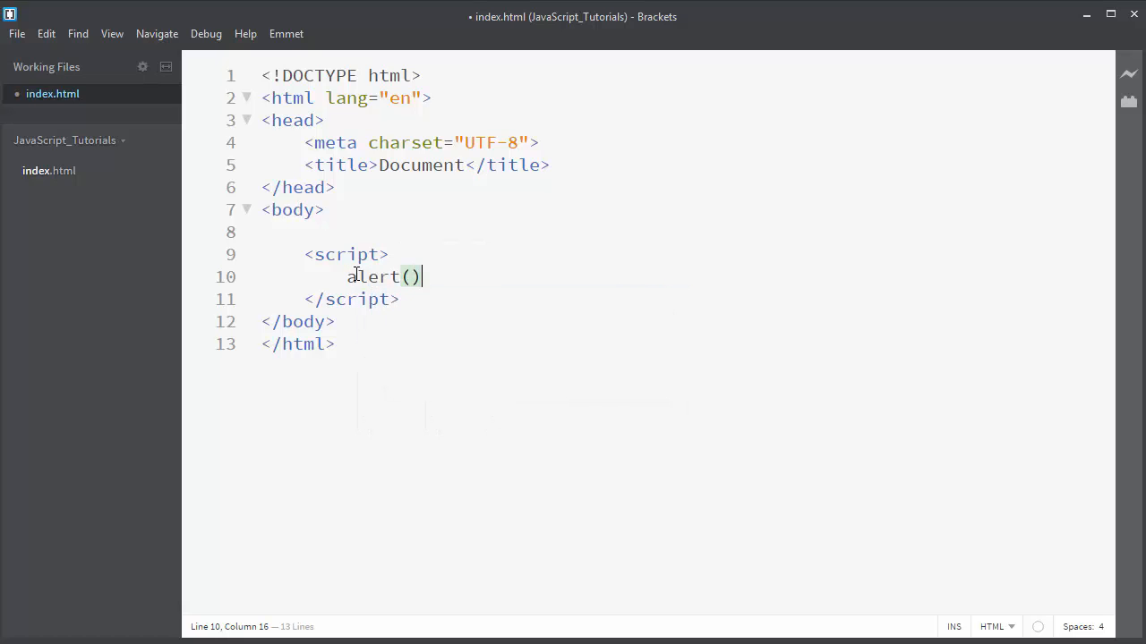
pyautogui.write("'")
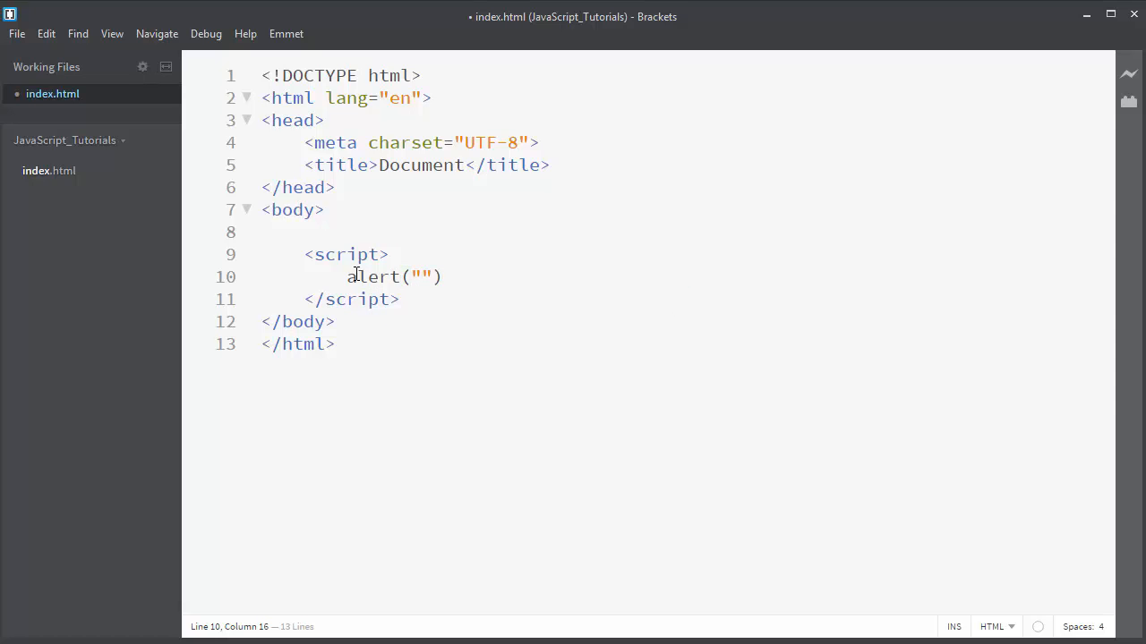
pyautogui.write('Hell')
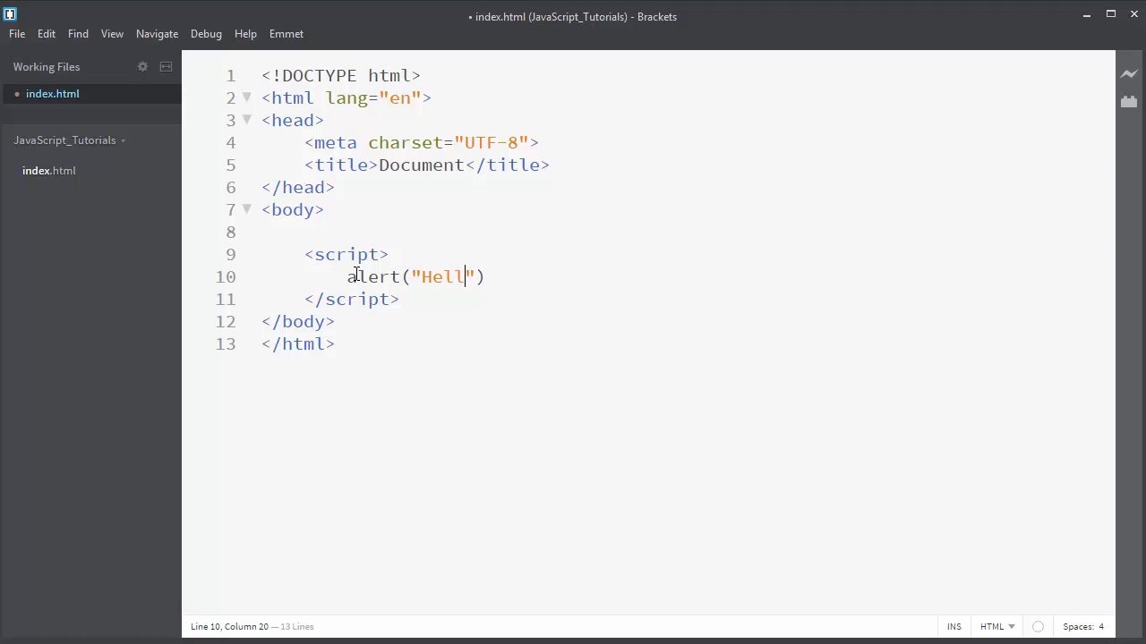
pyautogui.write('o,')
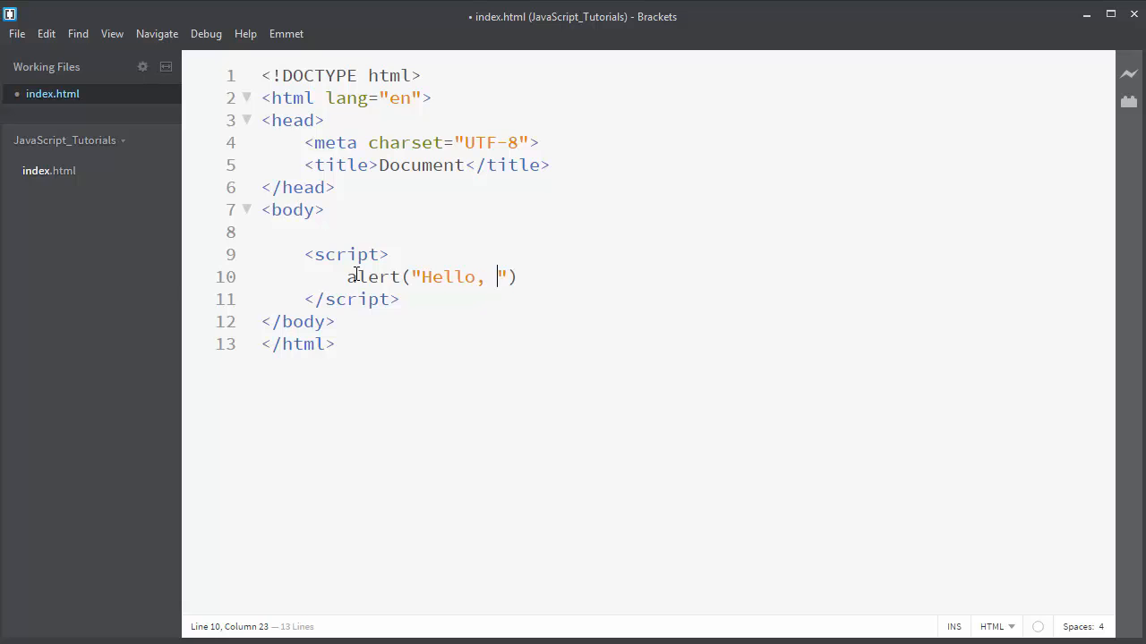
pyautogui.write('World!')
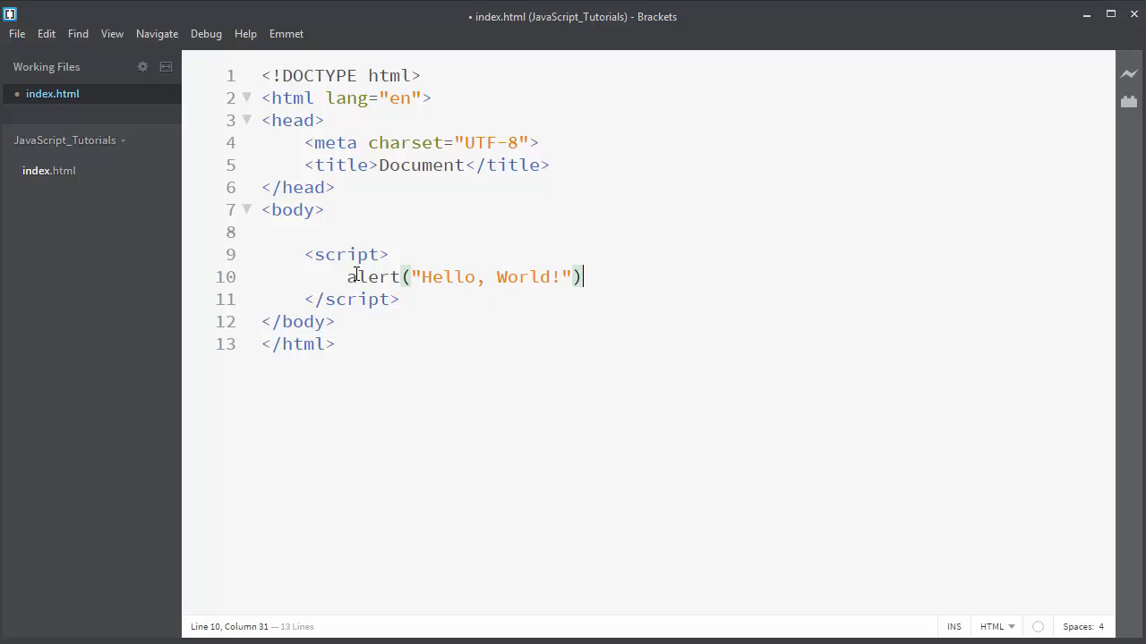
pyautogui.write(';')
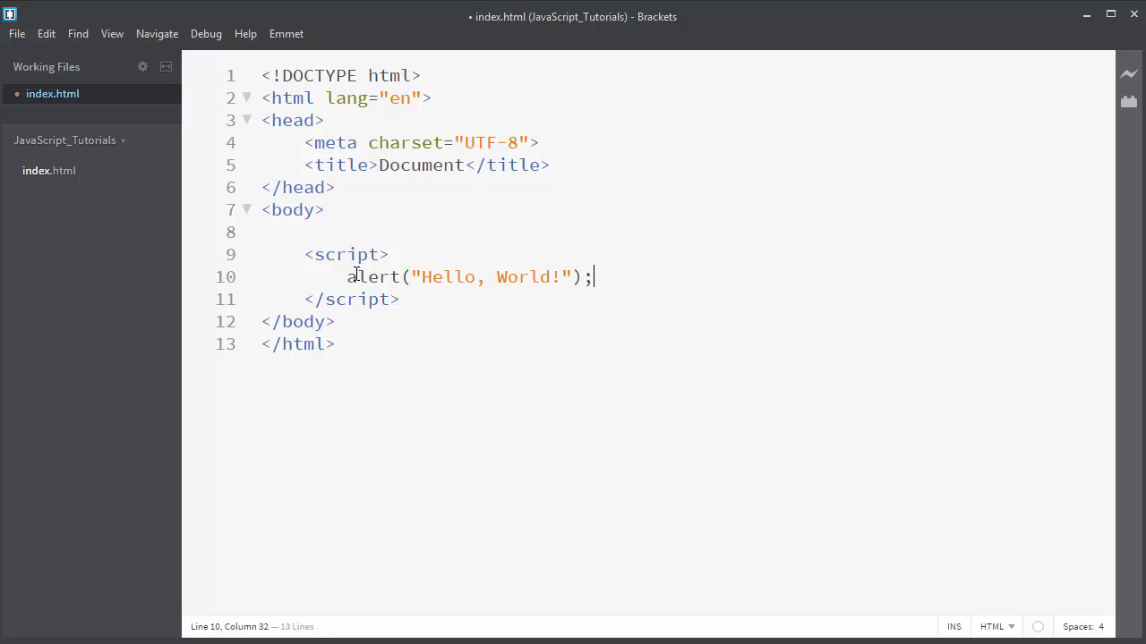
pyautogui.click(17, 33)
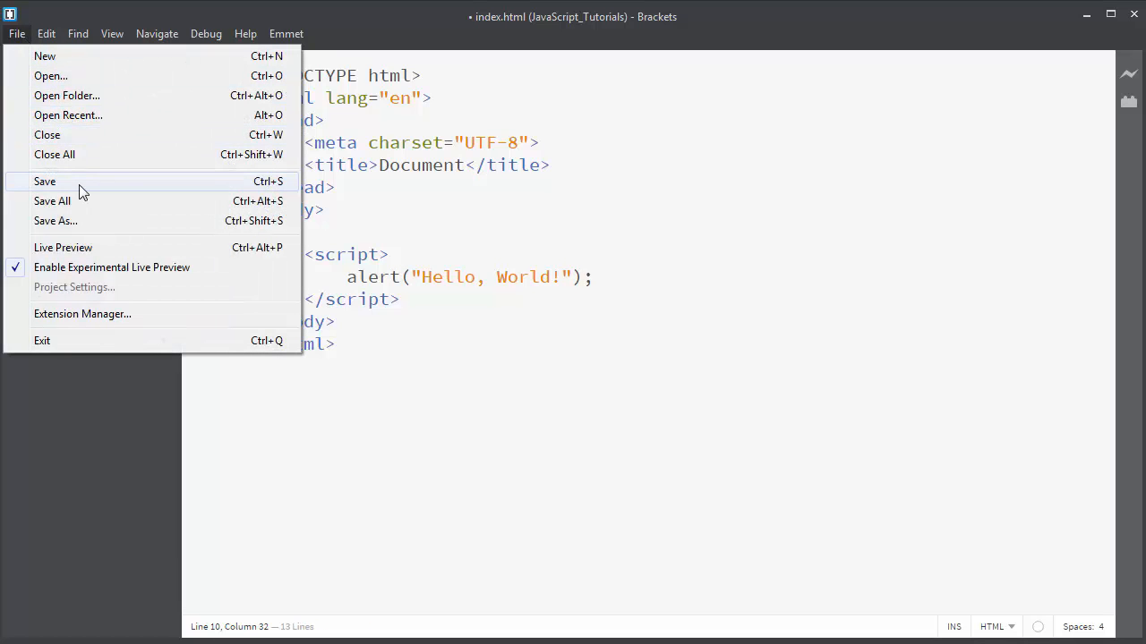
# Save index.html and launch Live Preview with the lightning icon
pyautogui.click(44, 181)
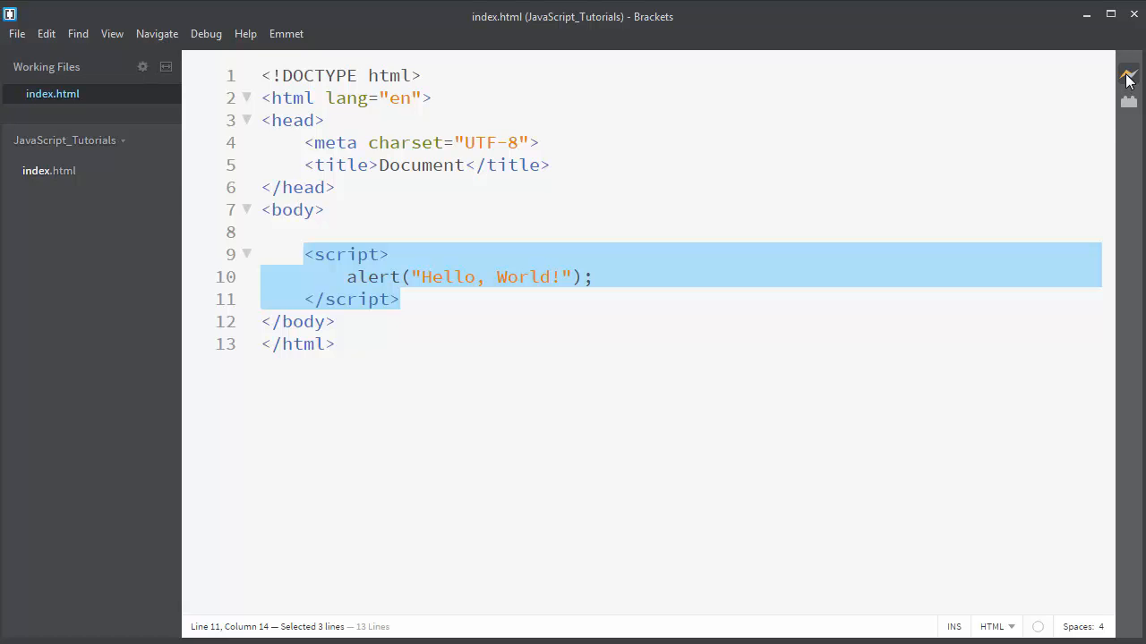
pyautogui.click(1127, 74)
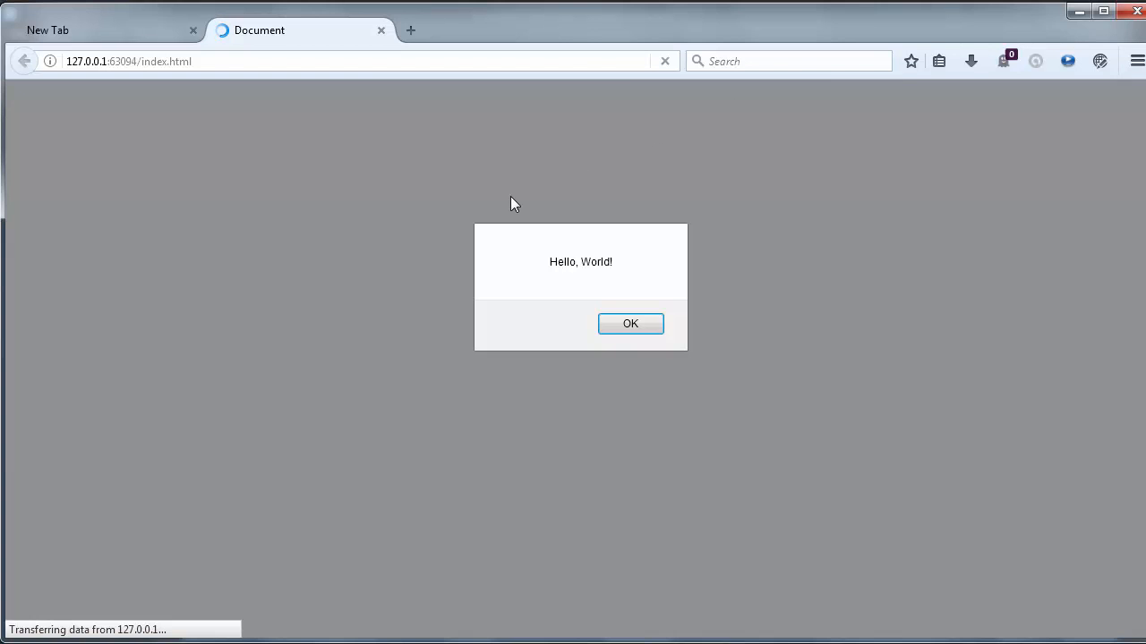
pyautogui.moveTo(553, 258)
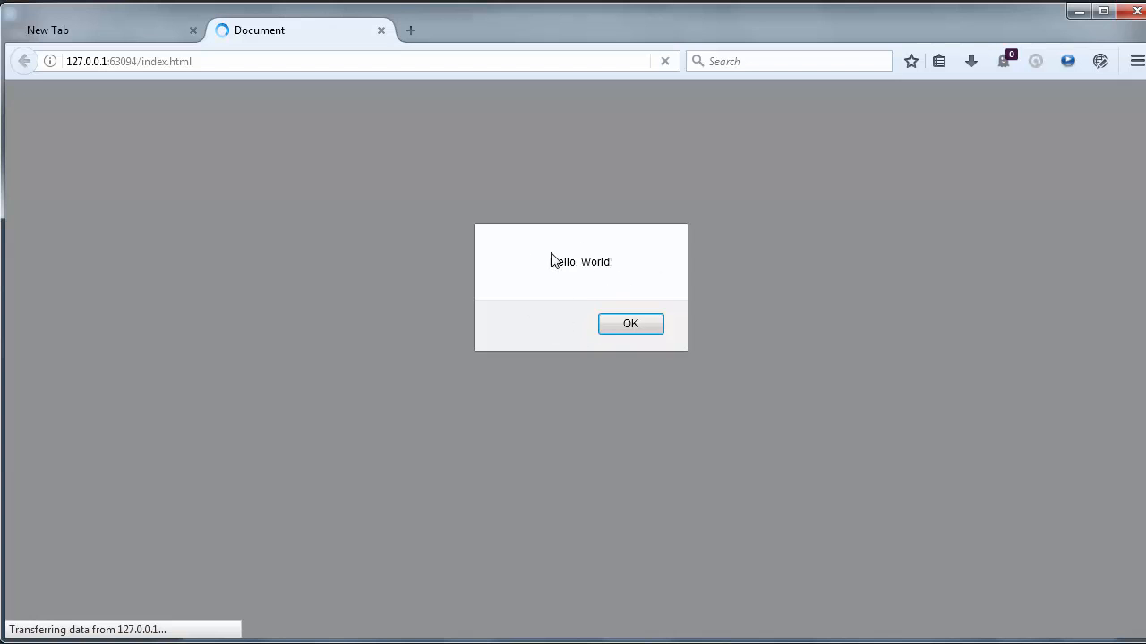
pyautogui.moveTo(558, 221)
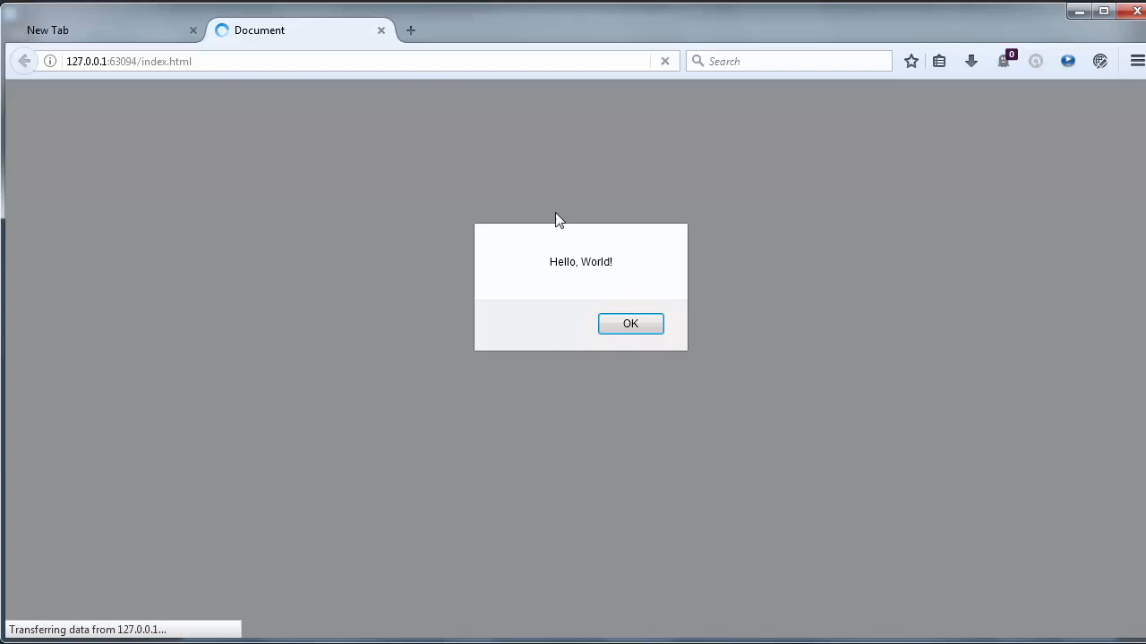
pyautogui.moveTo(309, 72)
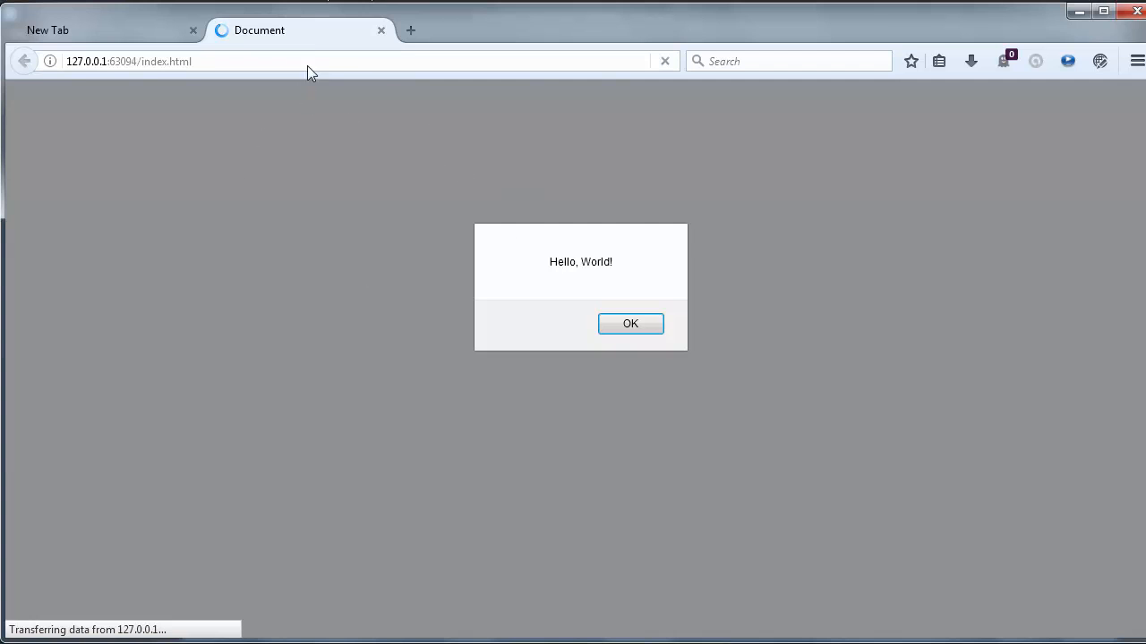
pyautogui.moveTo(359, 194)
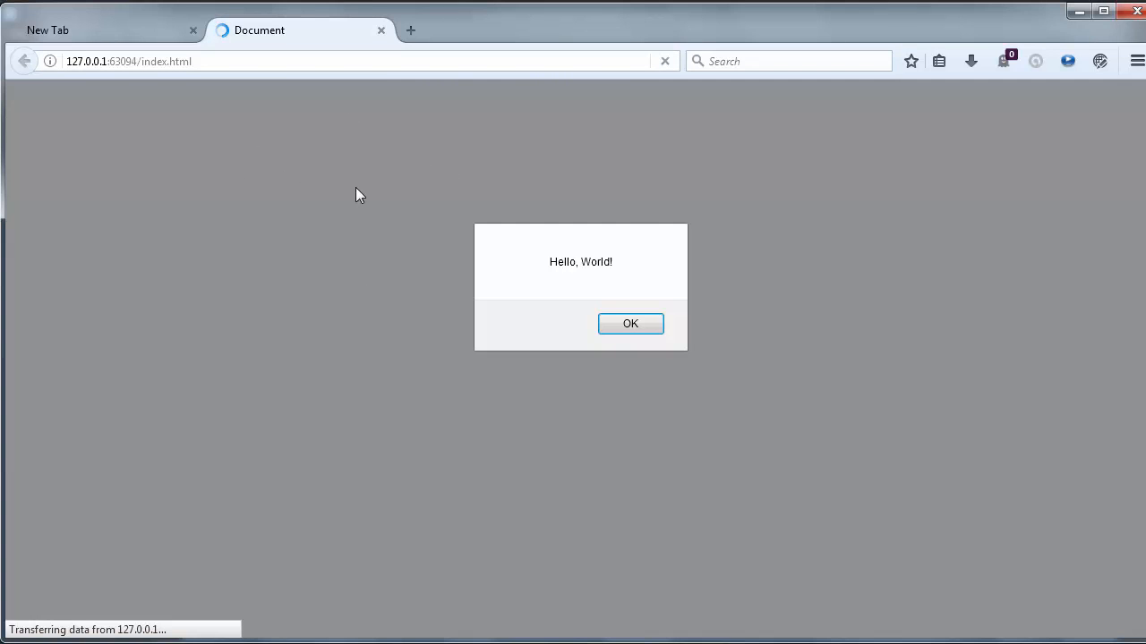
pyautogui.moveTo(630, 326)
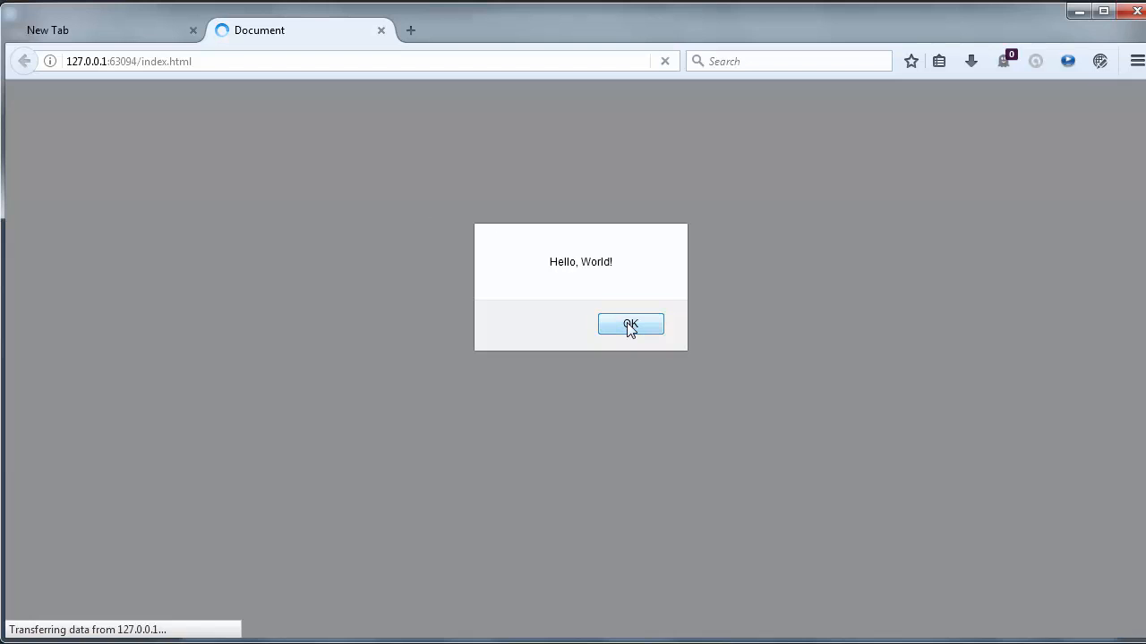
# Dismiss the Hello, World! alert with OK in the Firefox preview
pyautogui.click(630, 324)
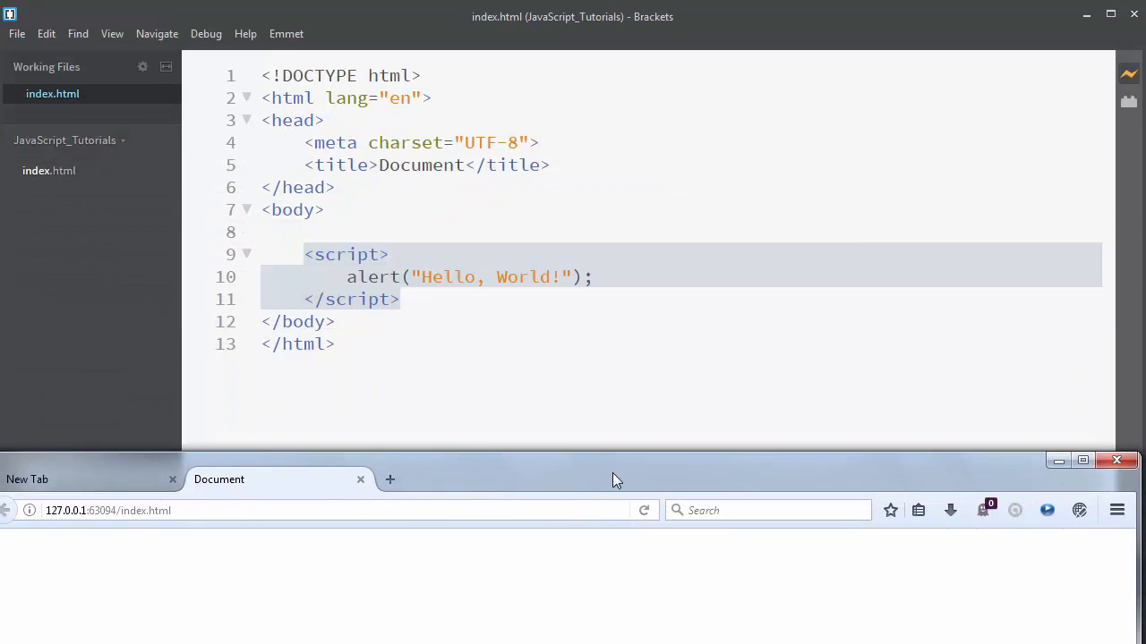